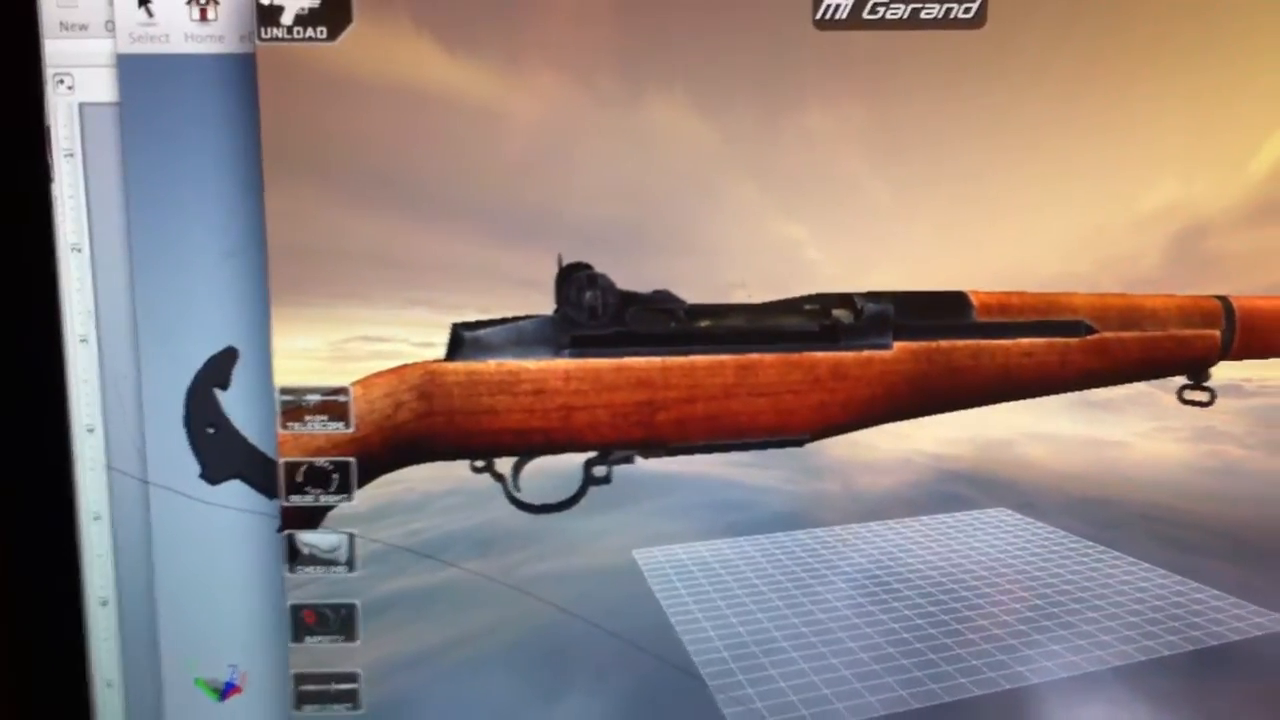
# Return from the M1 Garand 3D view to the main menu and launch Demo mode.
pyautogui.click(305, 25)
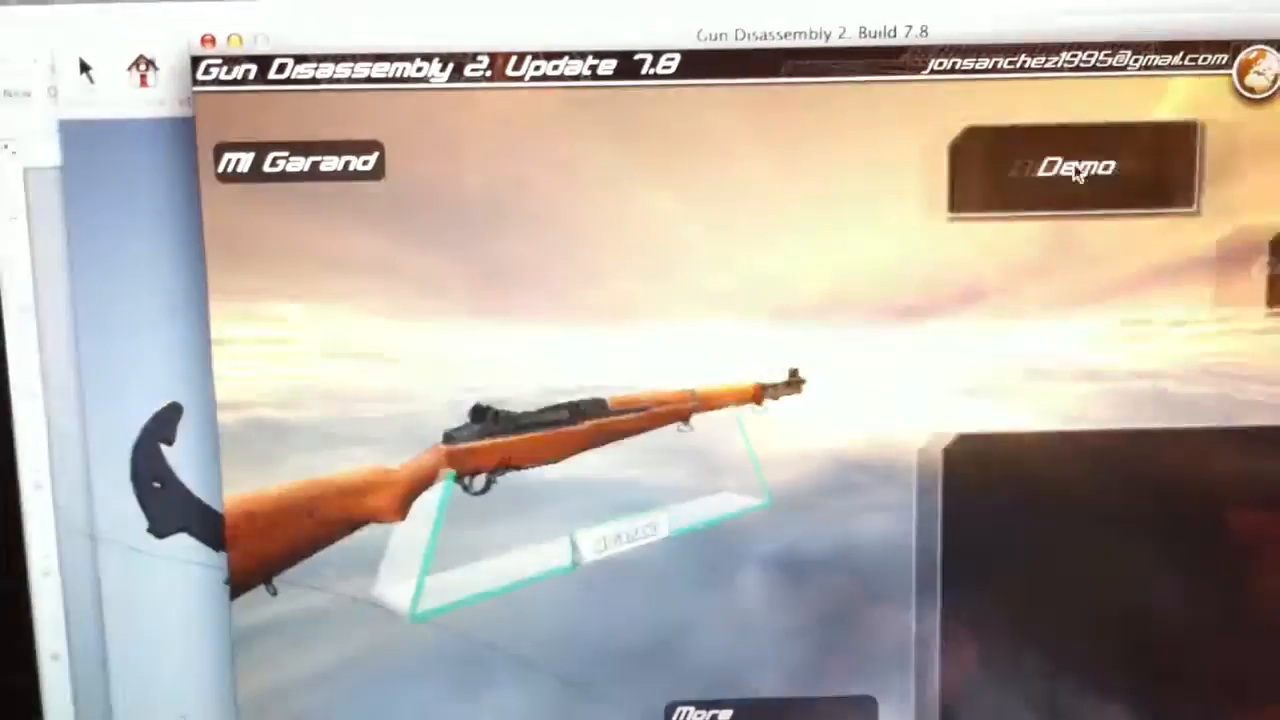
pyautogui.click(1072, 167)
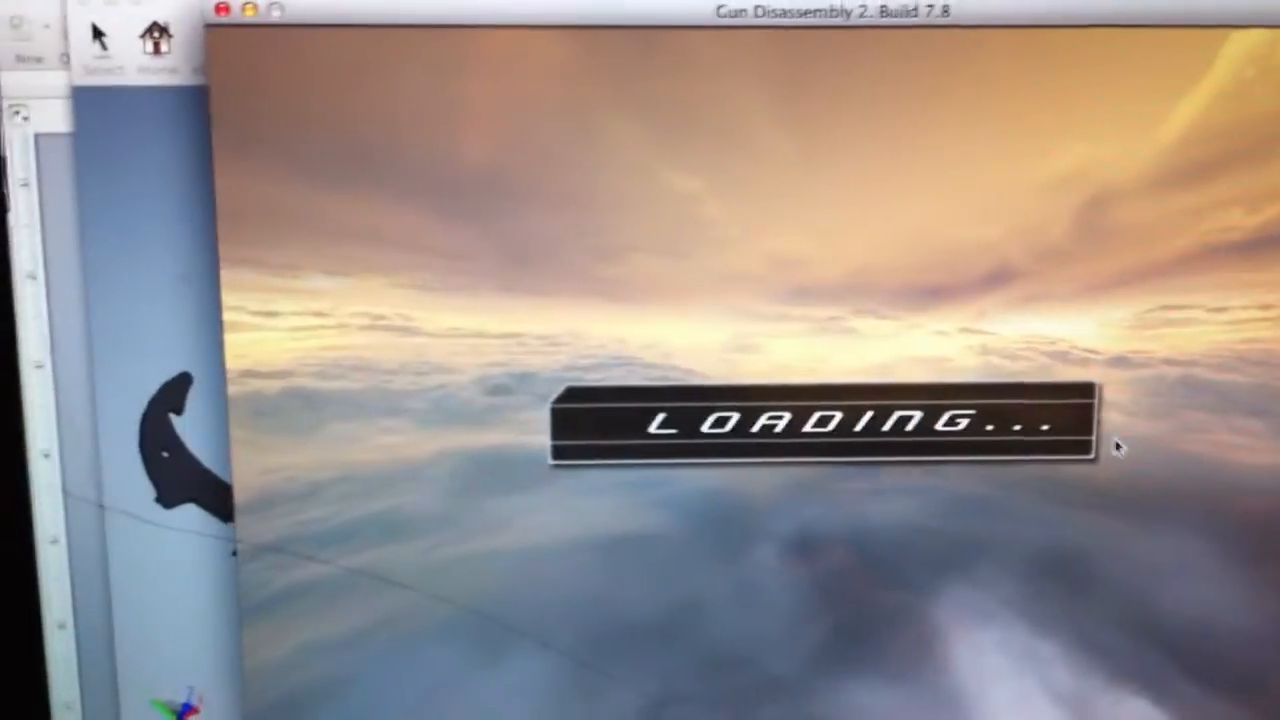